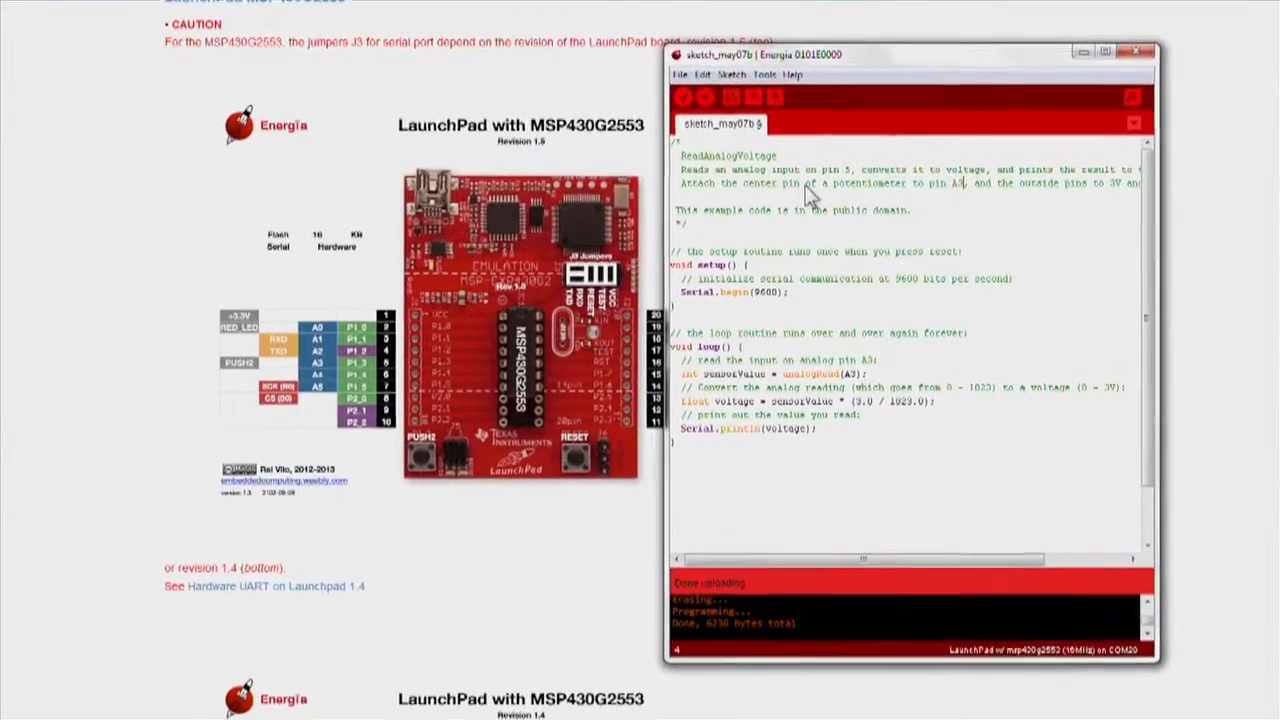
- Bring the Energia window into focus and reposition it on screen
click(616, 36)
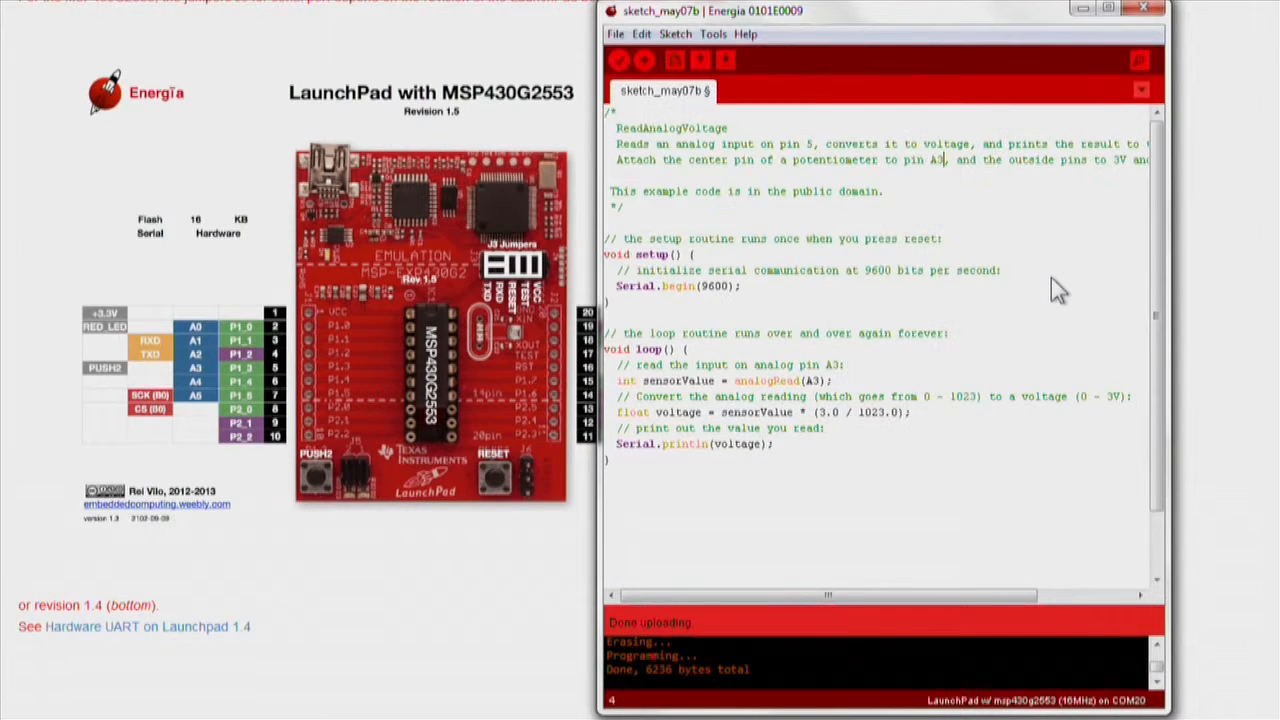
drag(880, 12, 600, 6)
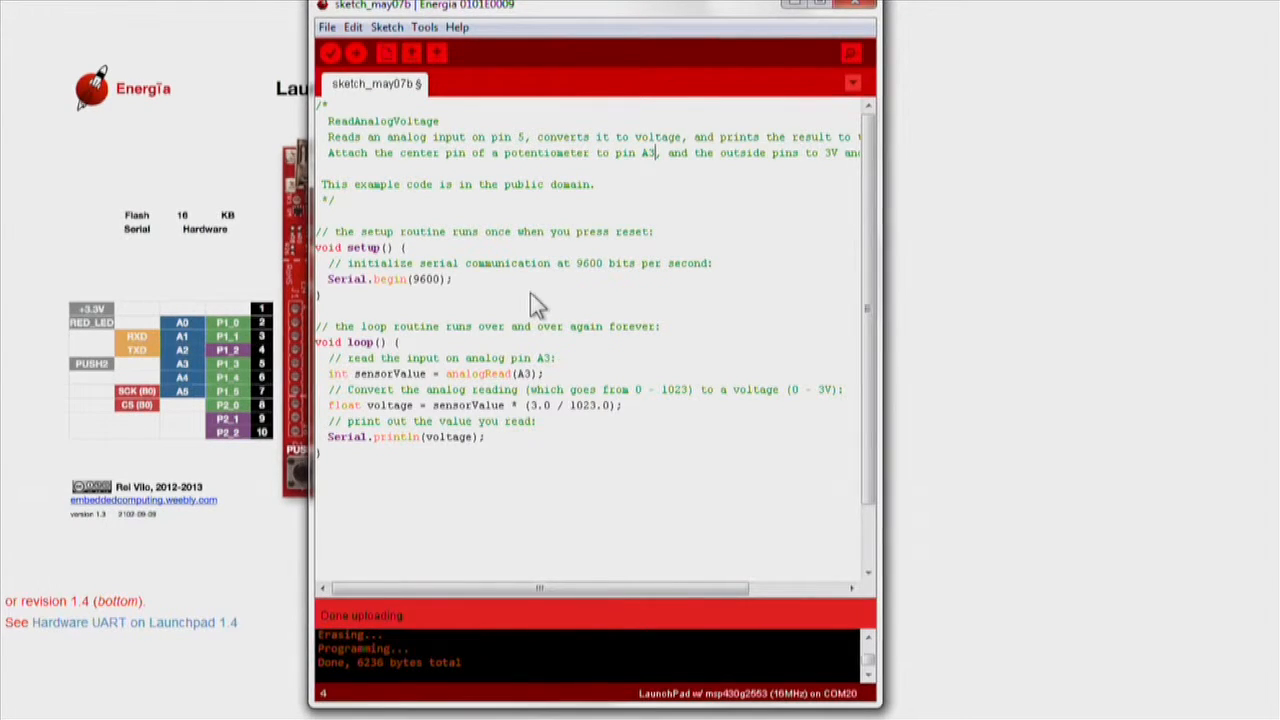
mouse_move(480, 292)
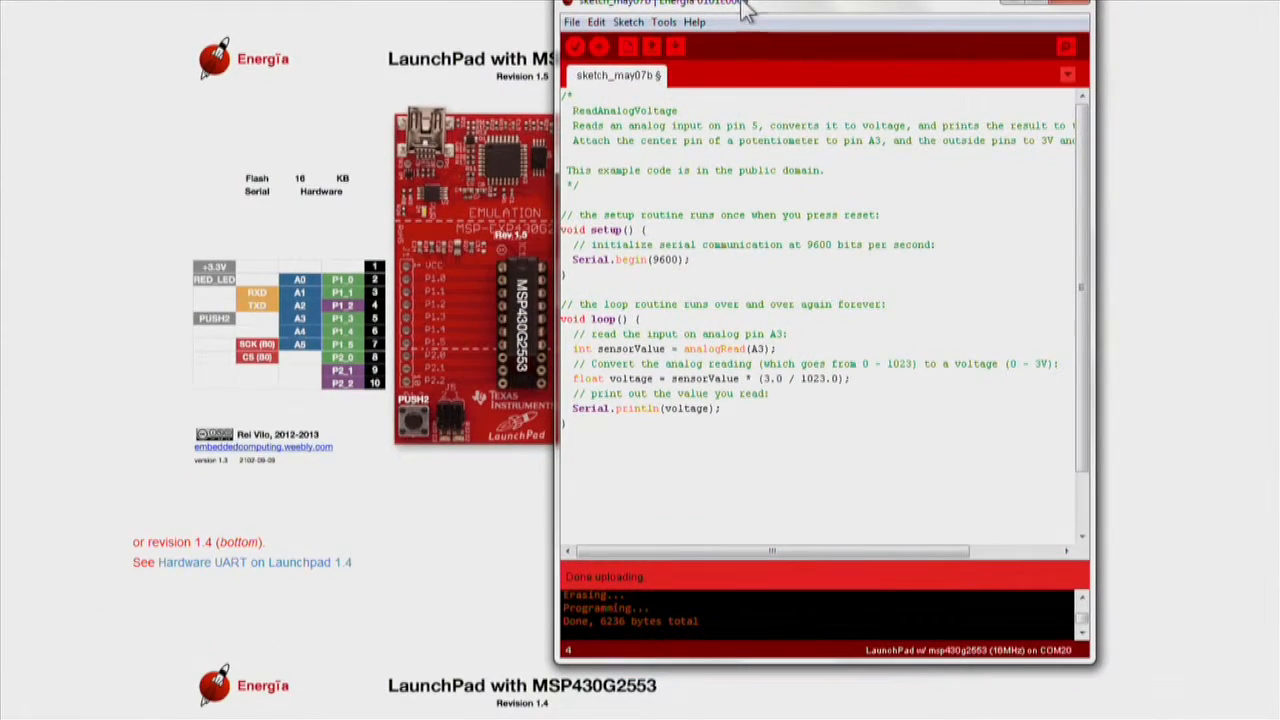
mouse_move(716, 414)
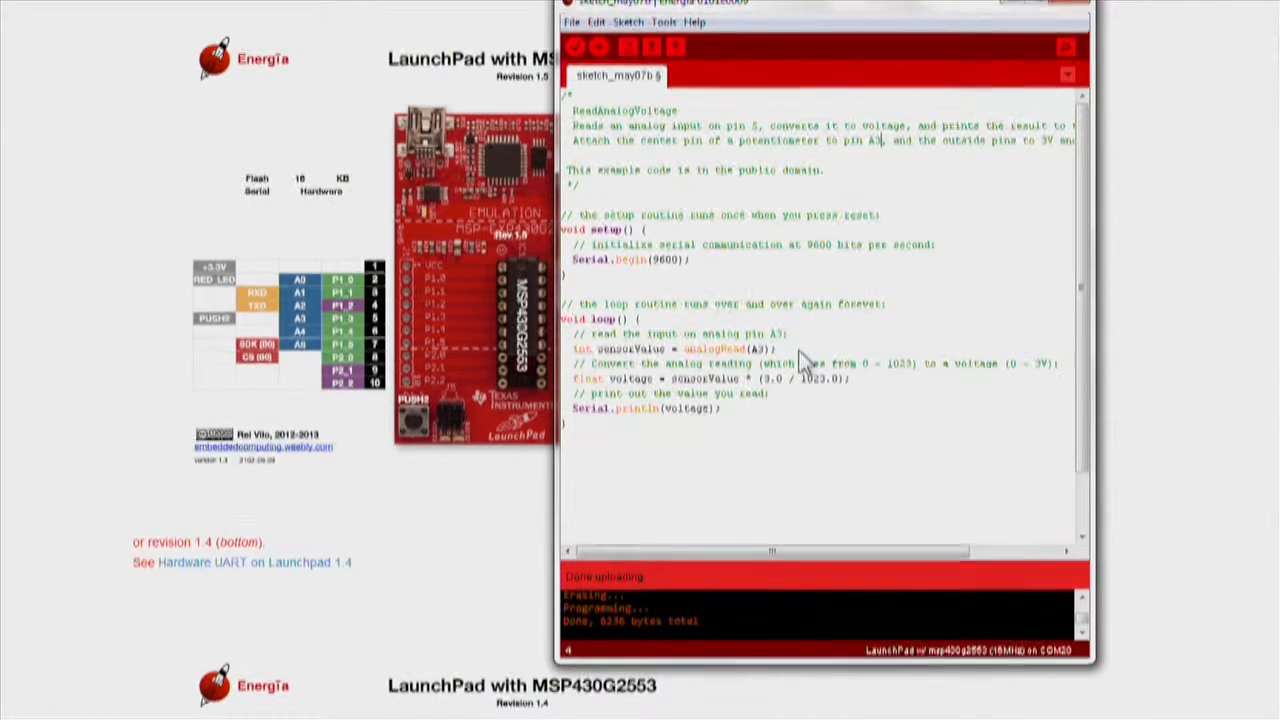
mouse_move(716, 384)
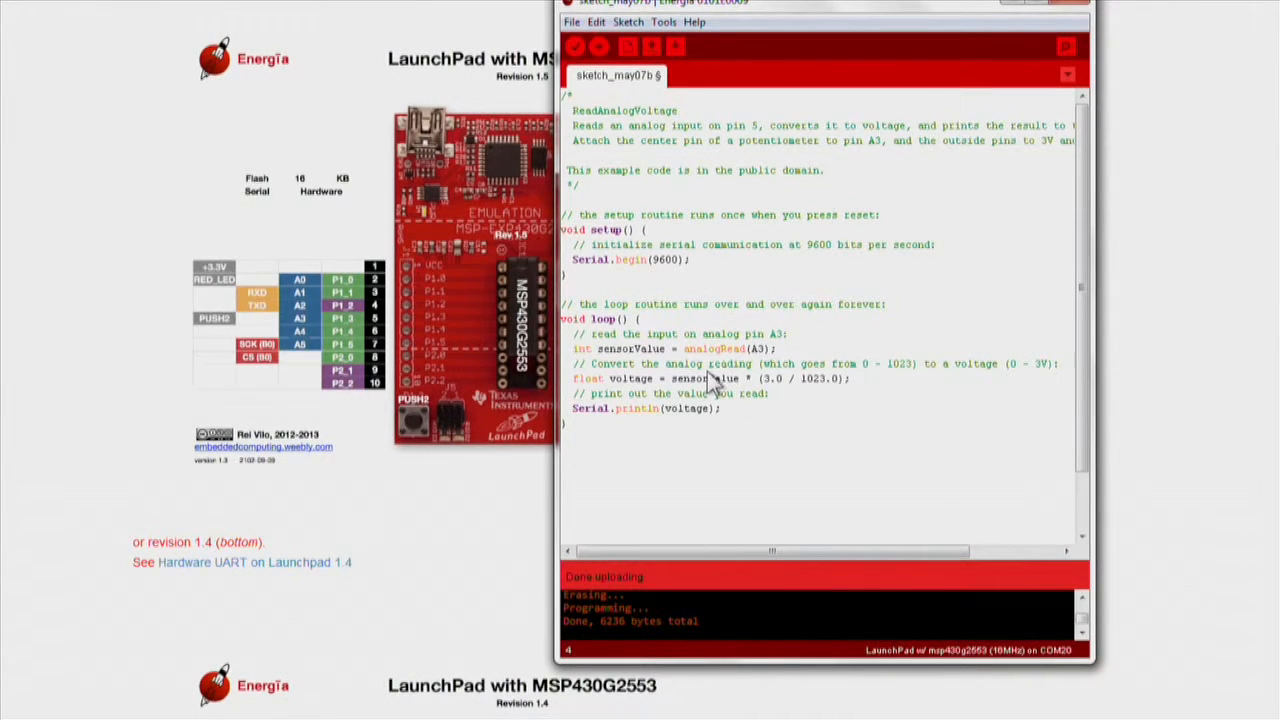
mouse_move(670, 406)
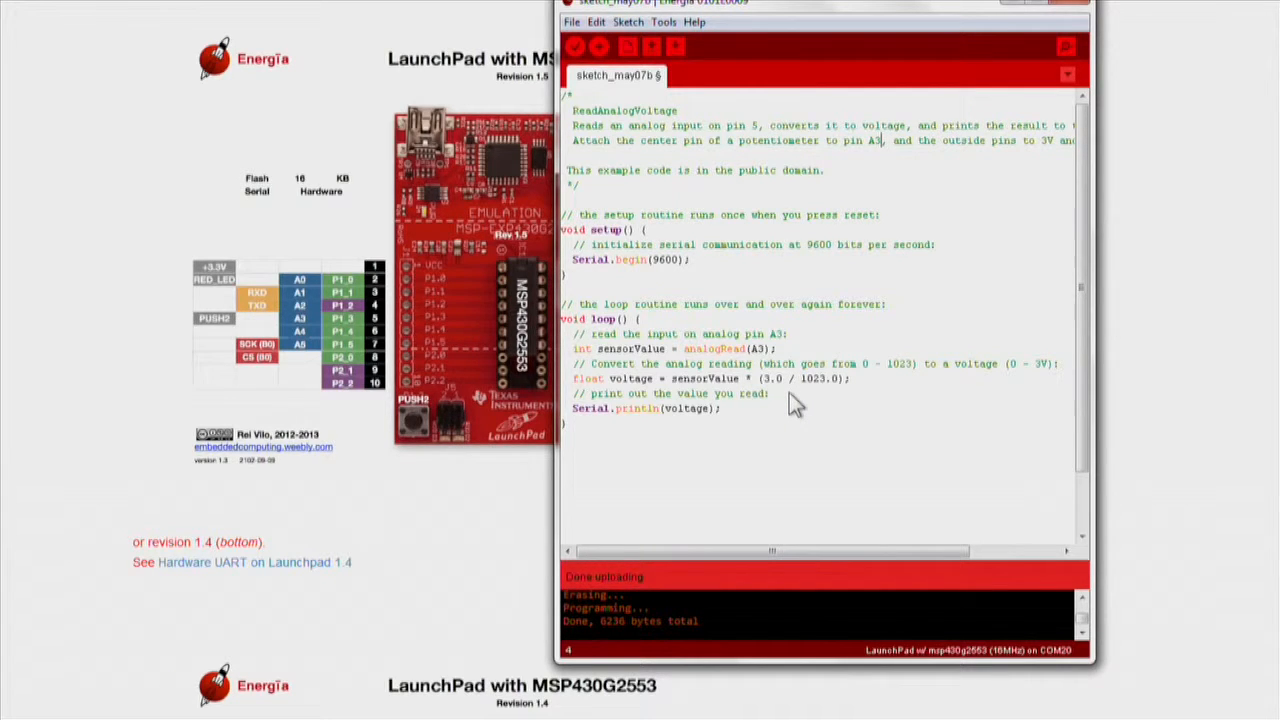
mouse_move(852, 402)
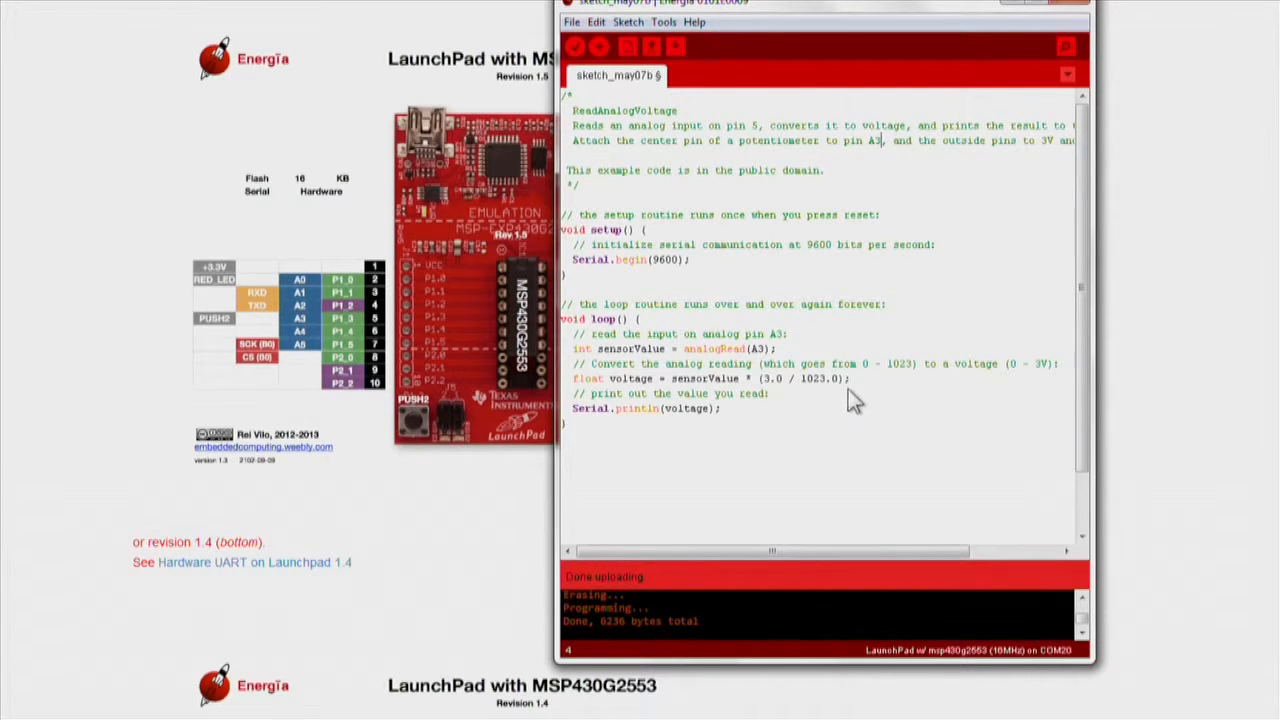
mouse_move(838, 398)
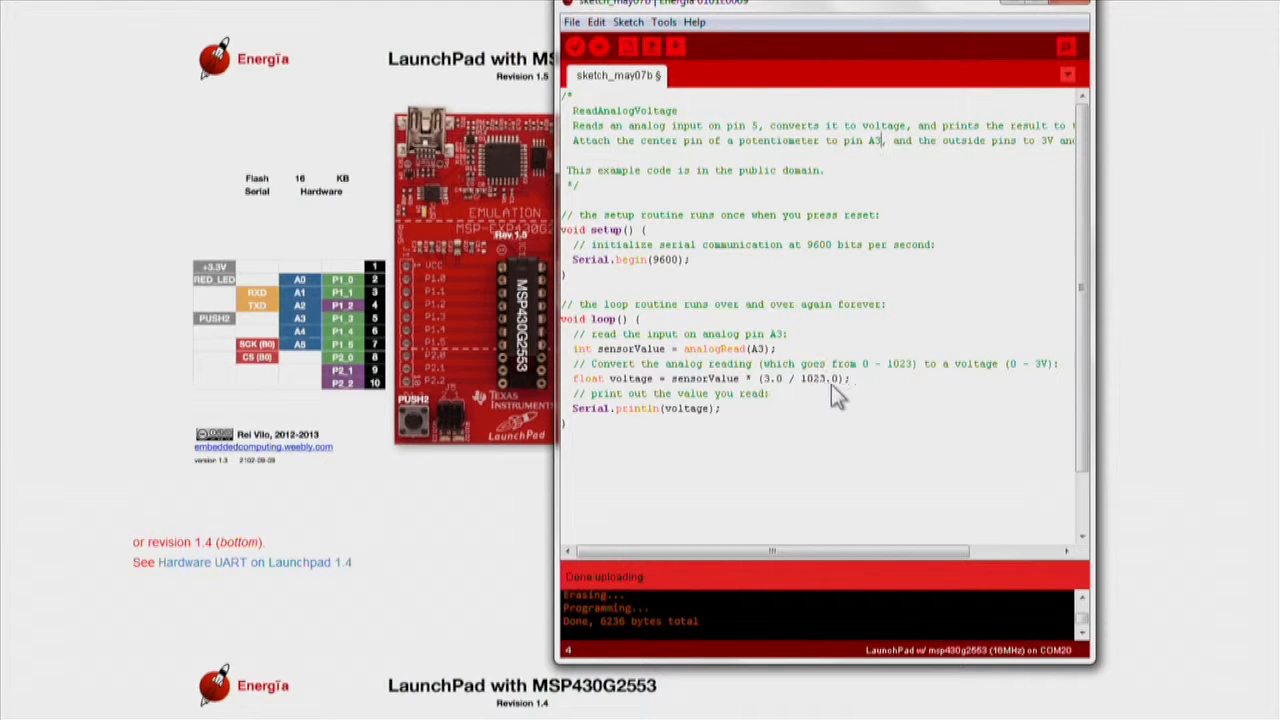
mouse_move(780, 442)
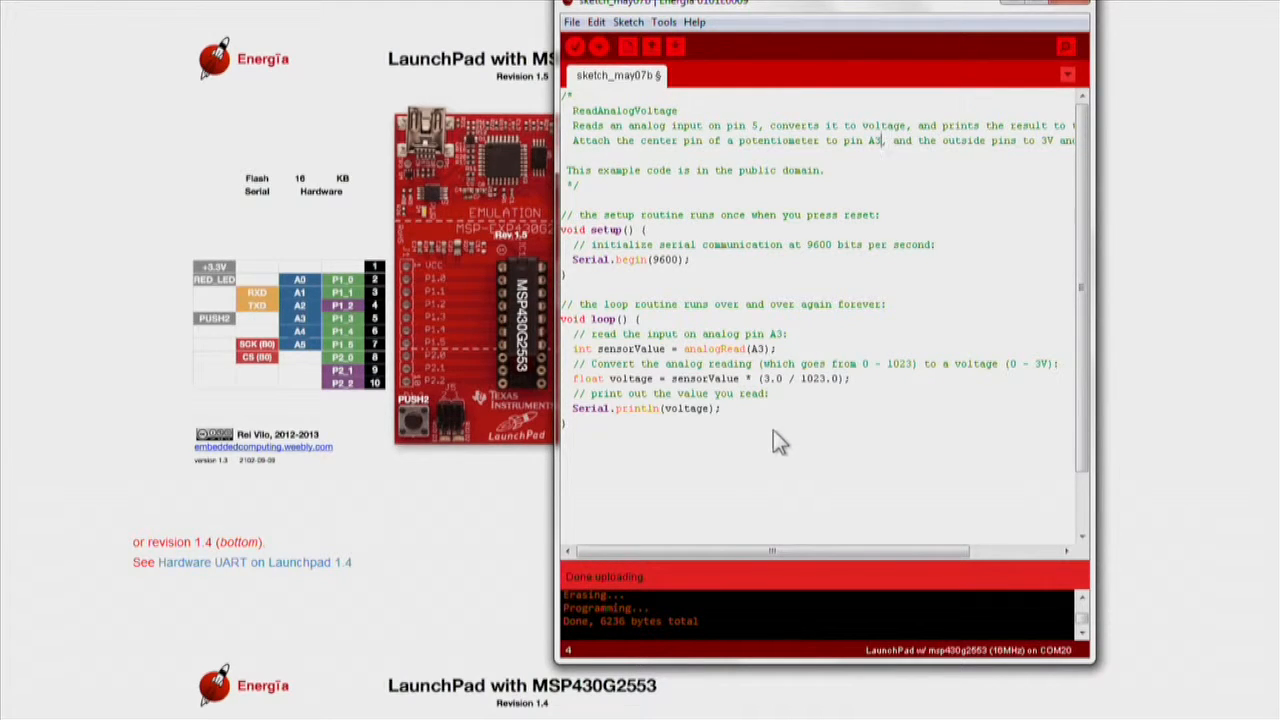
mouse_move(712, 448)
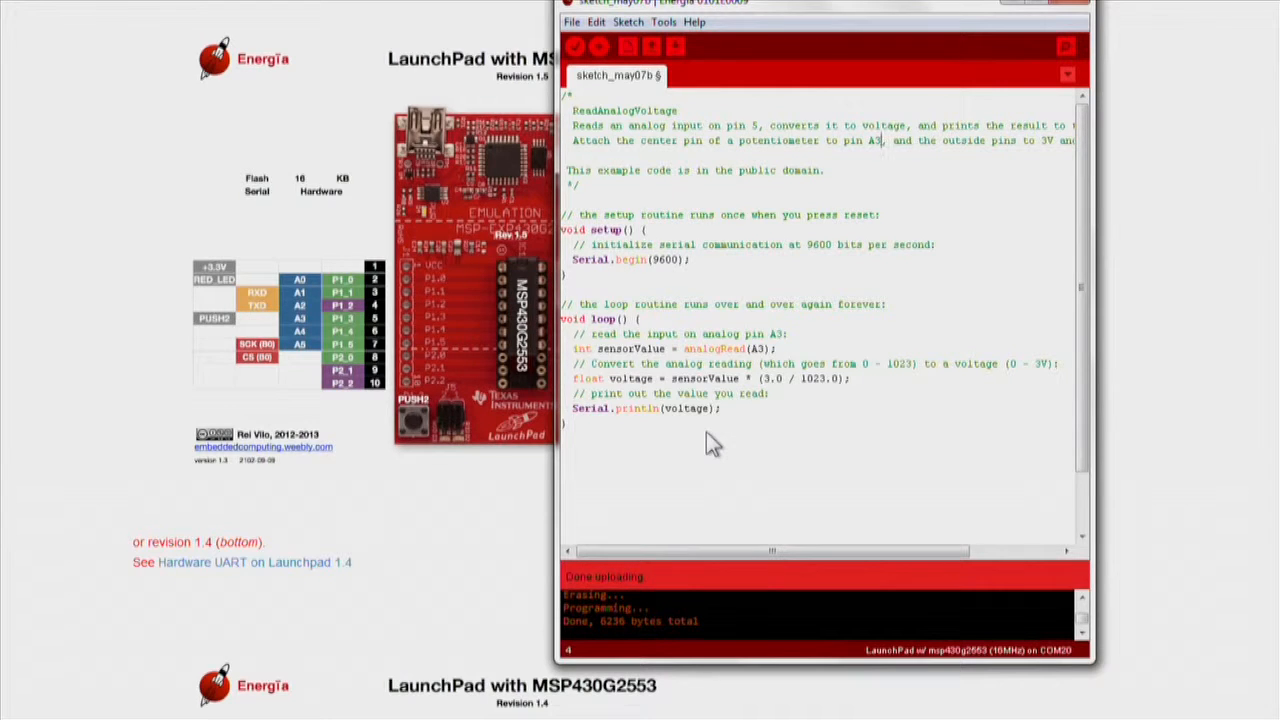
mouse_move(576, 48)
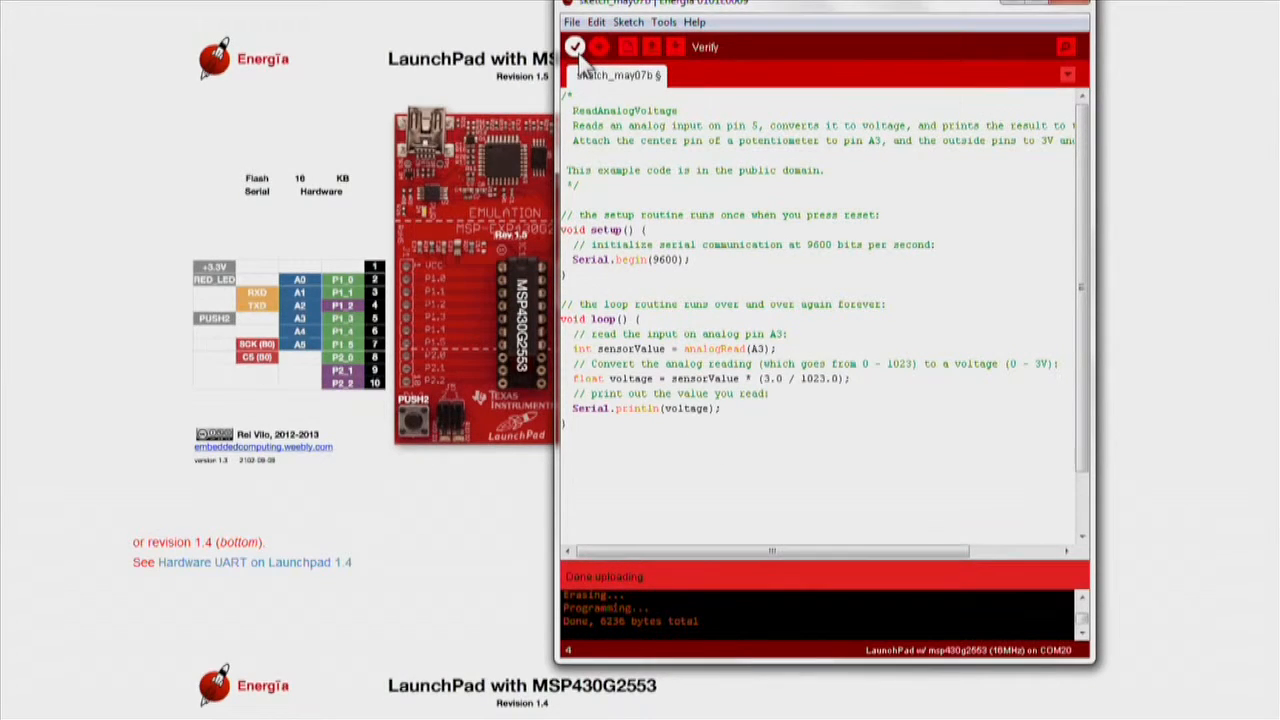
- Verify the ReadAnalogVoltage sketch and upload it to the MSP430G2553 LaunchPad
click(580, 48)
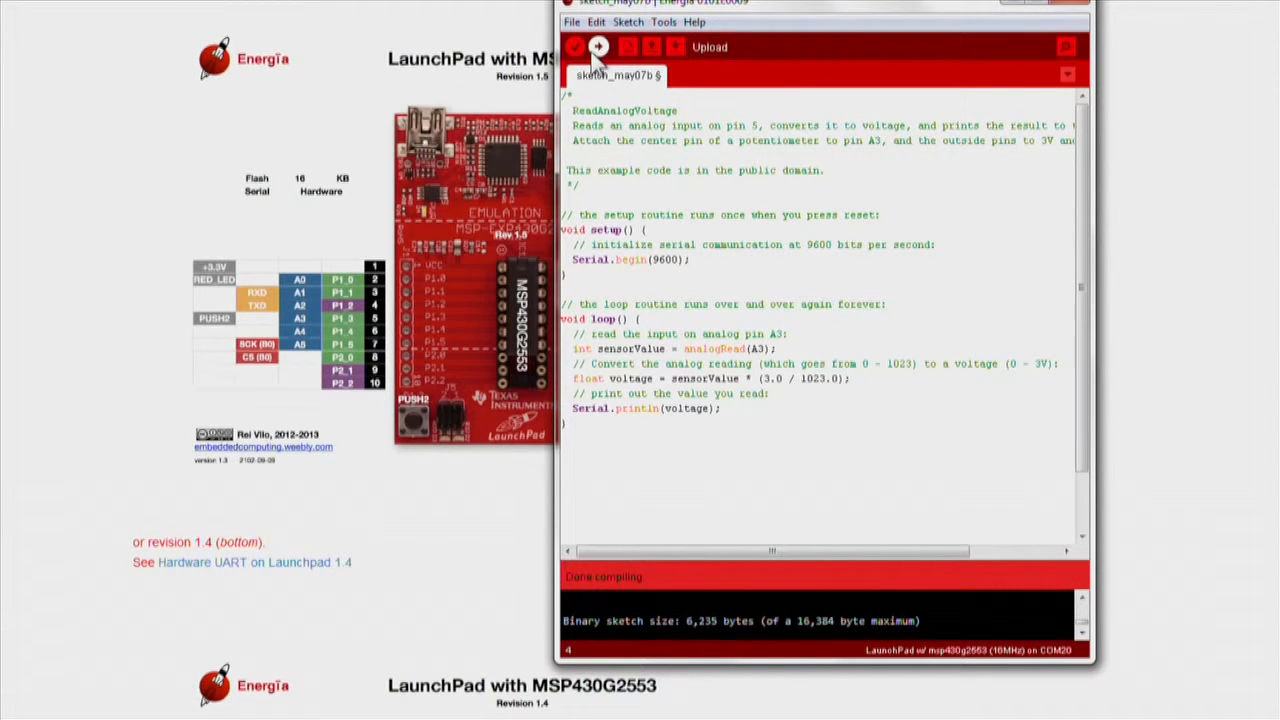
click(596, 48)
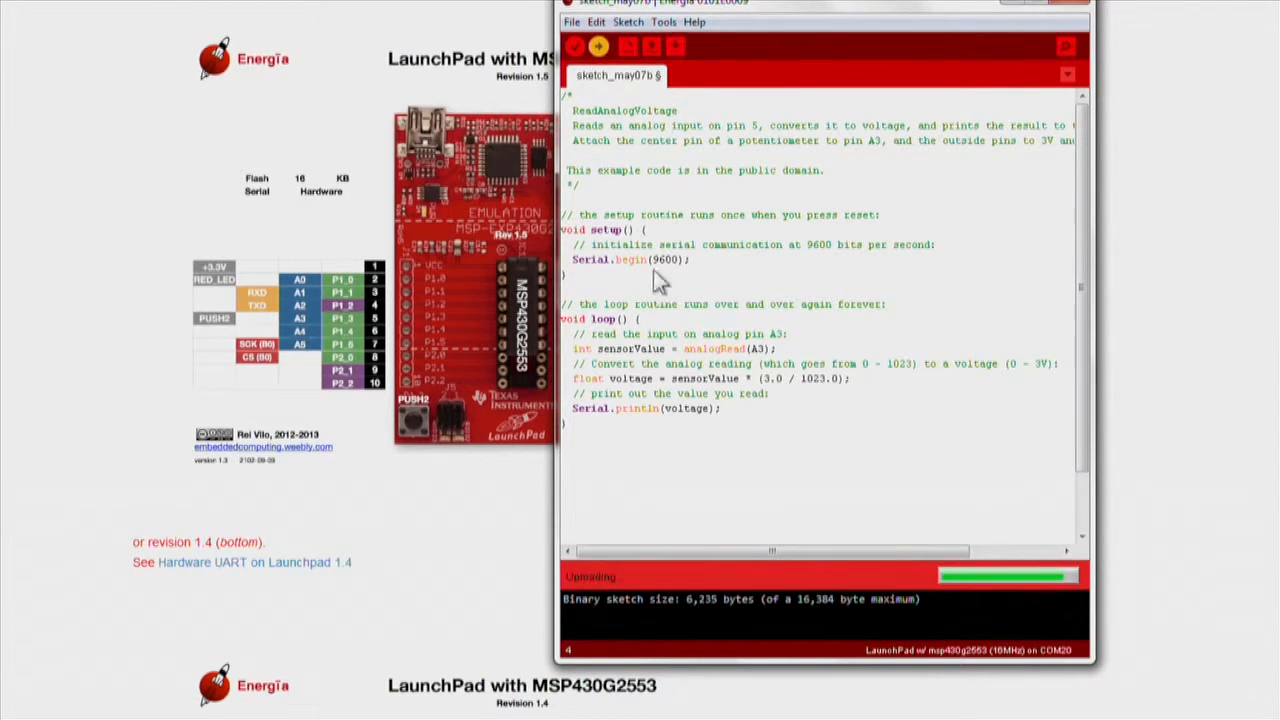